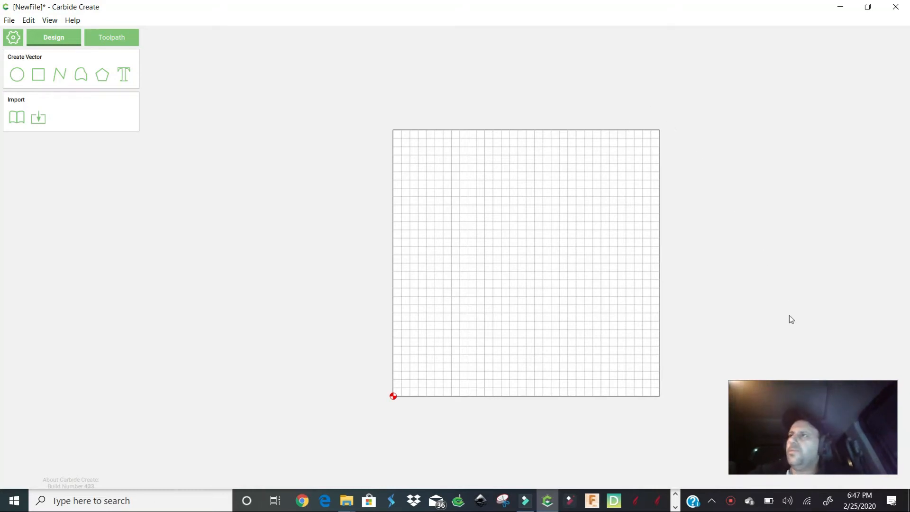
{"action": "mouse_move", "coordinate": [689, 274]}
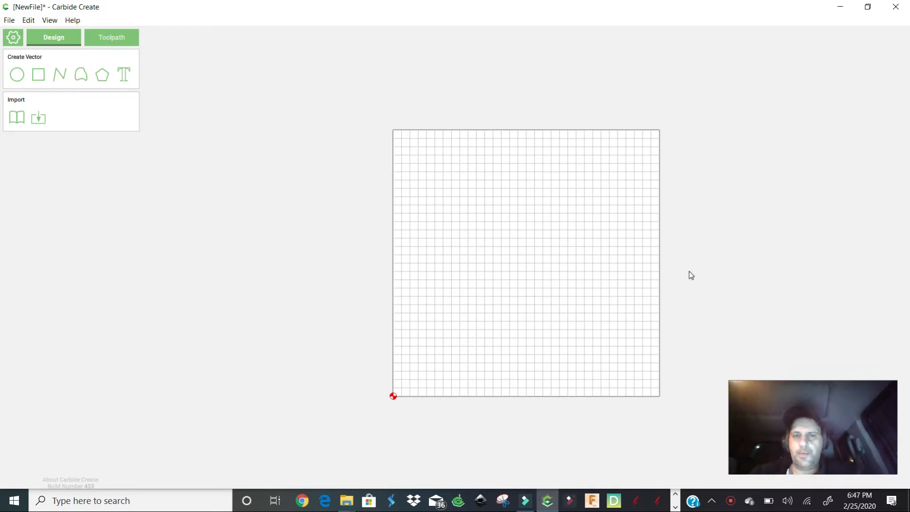
{"action": "mouse_move", "coordinate": [746, 366]}
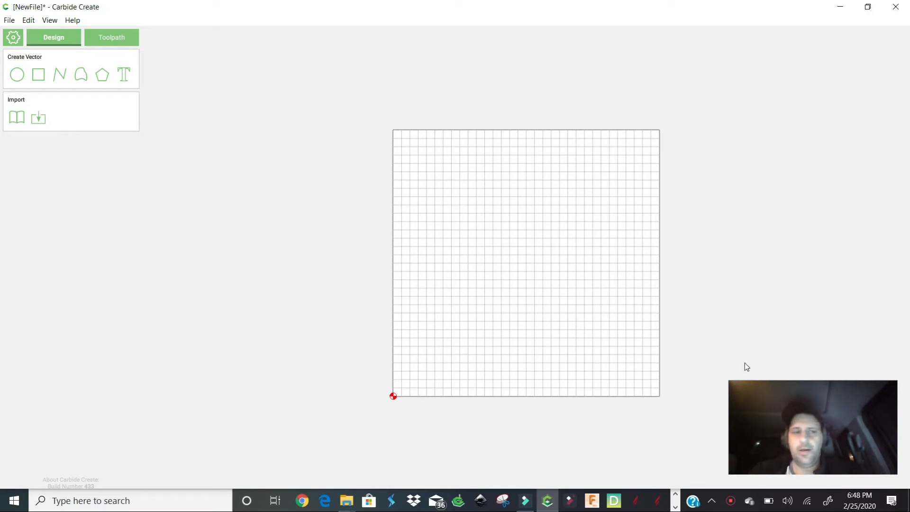
{"action": "mouse_move", "coordinate": [622, 263]}
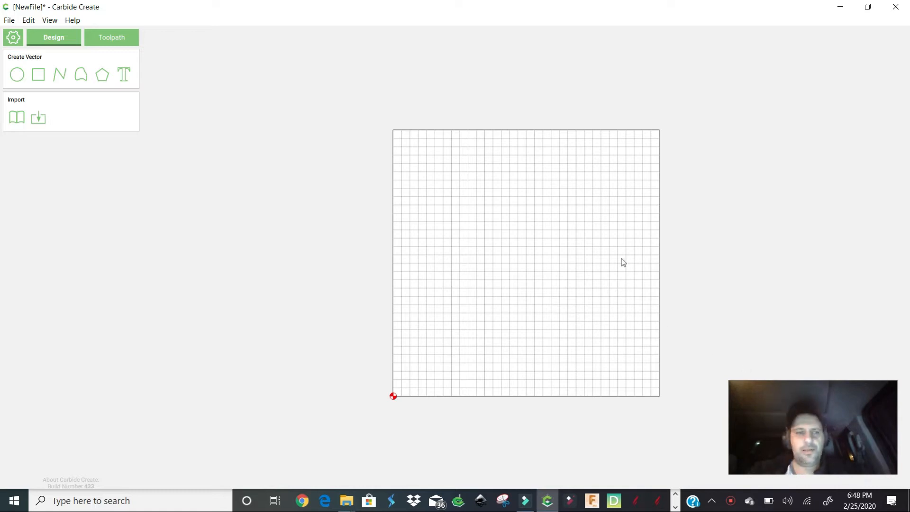
{"action": "mouse_move", "coordinate": [489, 92]}
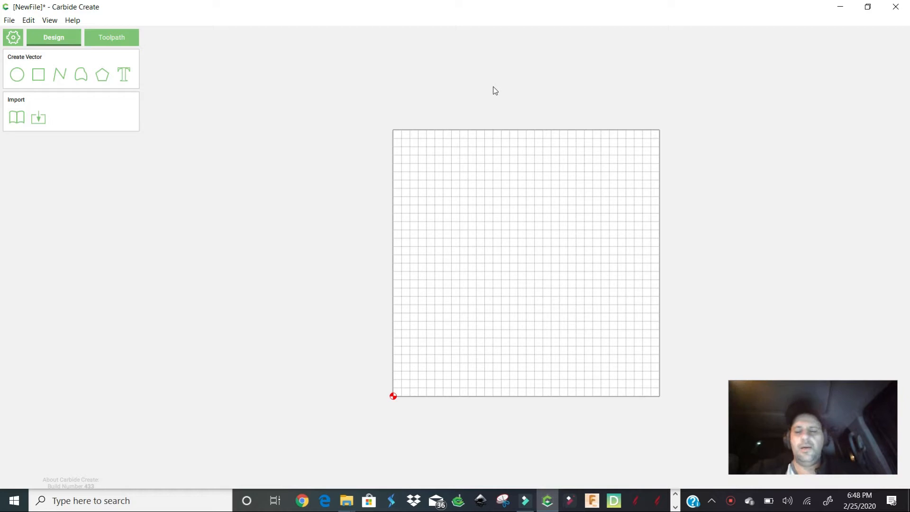
{"action": "mouse_move", "coordinate": [180, 98]}
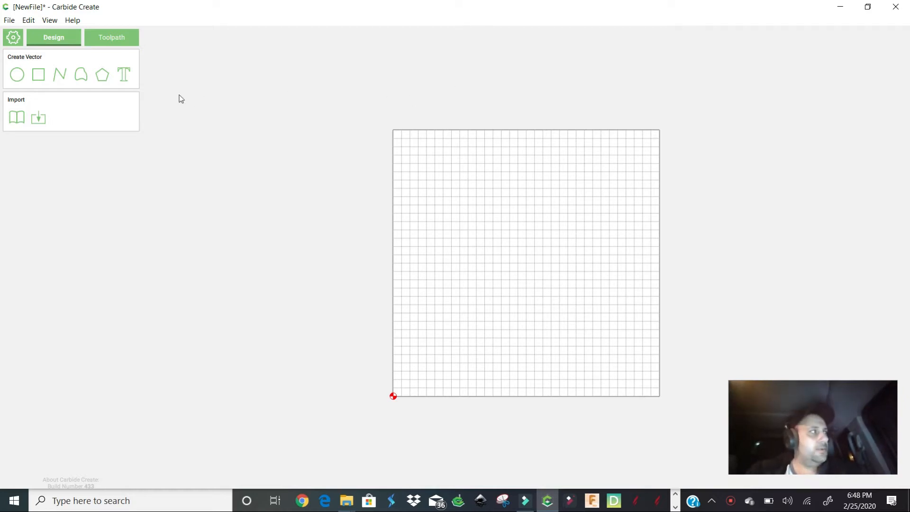
{"action": "mouse_move", "coordinate": [12, 37]}
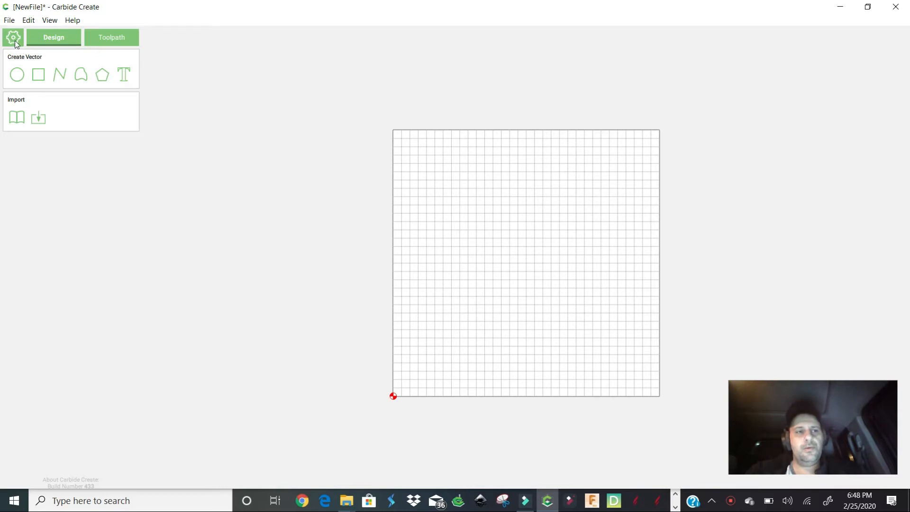
- Set the stock to 10 × 10 in and 1 in thick, keeping the Shapeoko 3 machine
{"action": "left_click", "coordinate": [12, 37]}
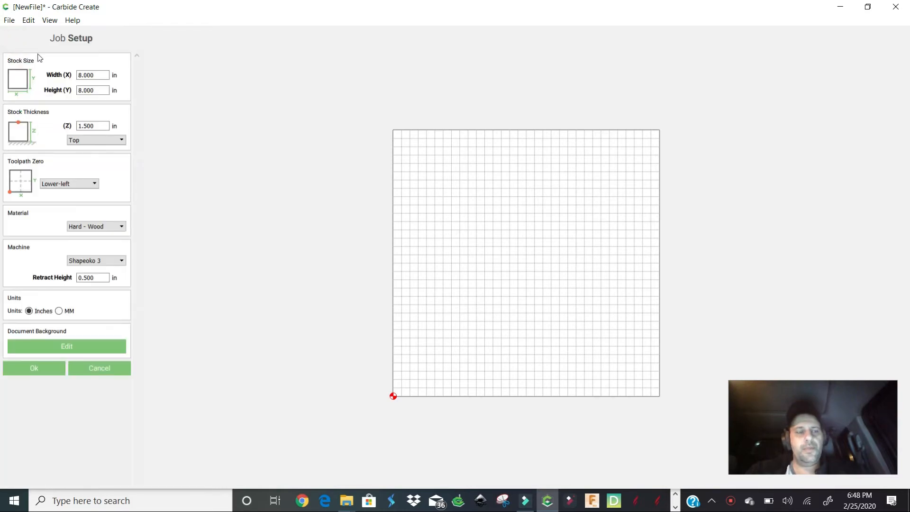
{"action": "triple_click", "coordinate": [92, 74]}
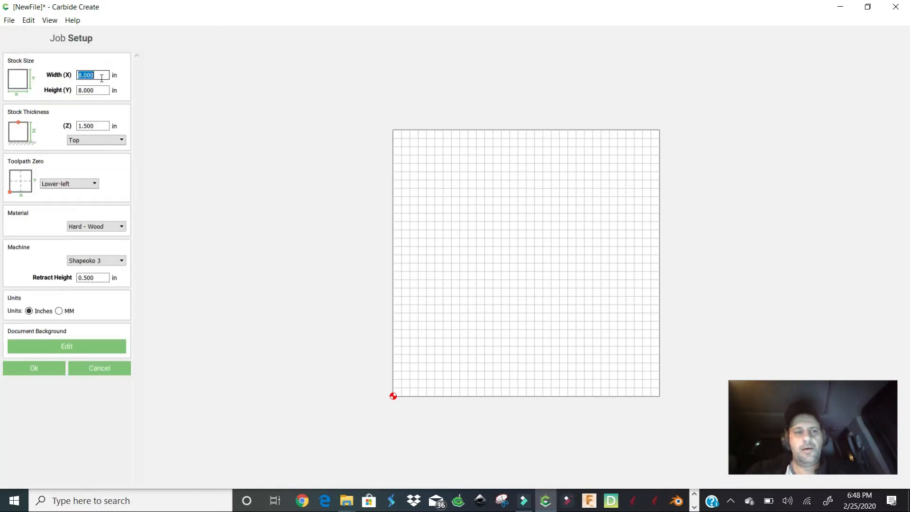
{"action": "mouse_move", "coordinate": [697, 180]}
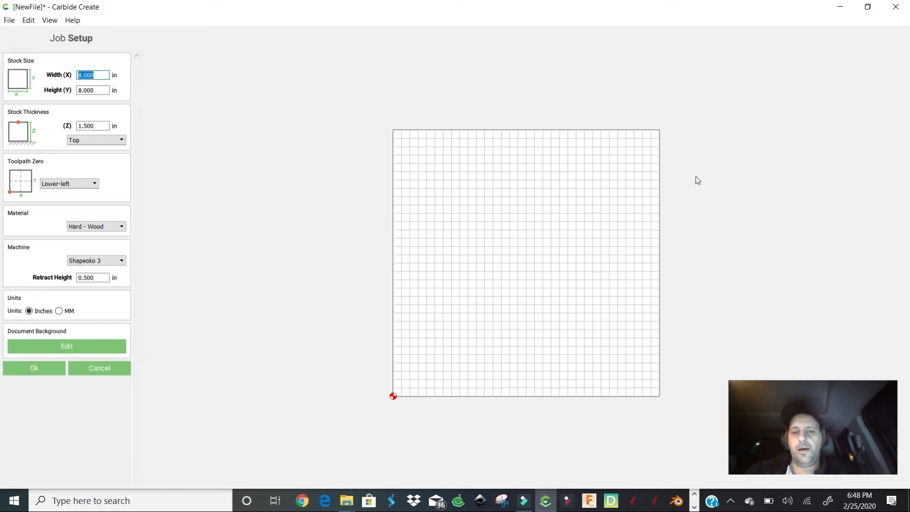
{"action": "mouse_move", "coordinate": [530, 128]}
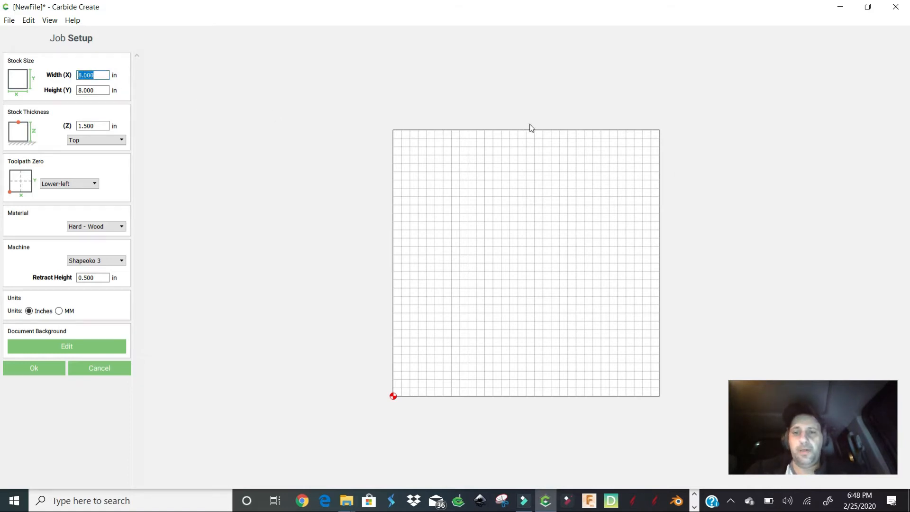
{"action": "mouse_move", "coordinate": [269, 113]}
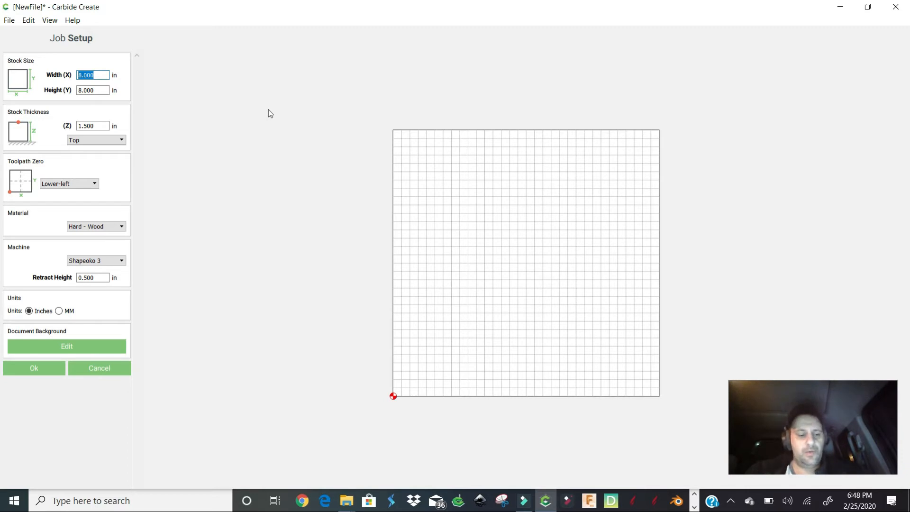
{"action": "type", "text": "10"}
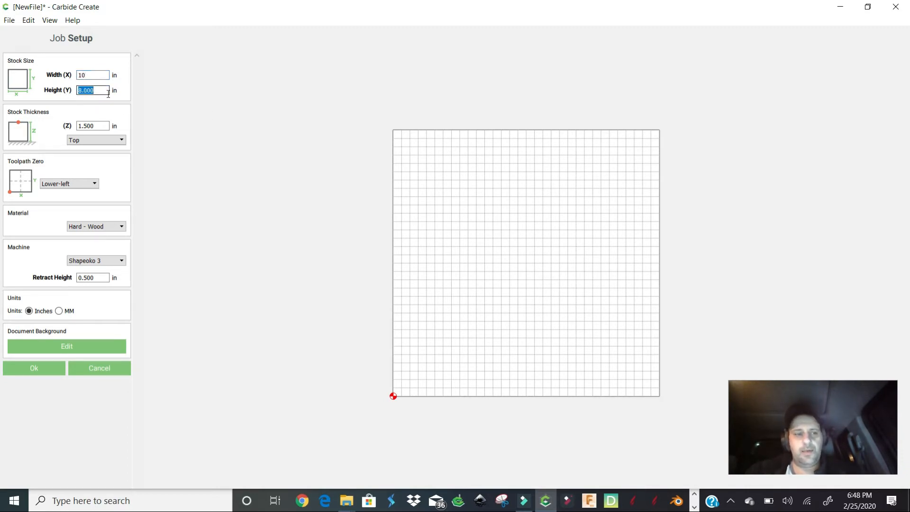
{"action": "type", "text": "10"}
{"action": "left_click", "coordinate": [93, 125]}
{"action": "type", "text": "1"}
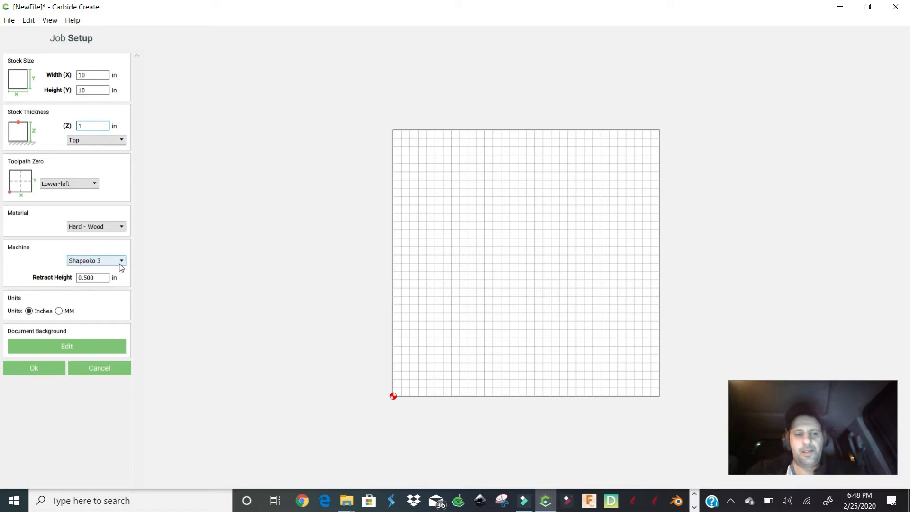
{"action": "left_click", "coordinate": [121, 260]}
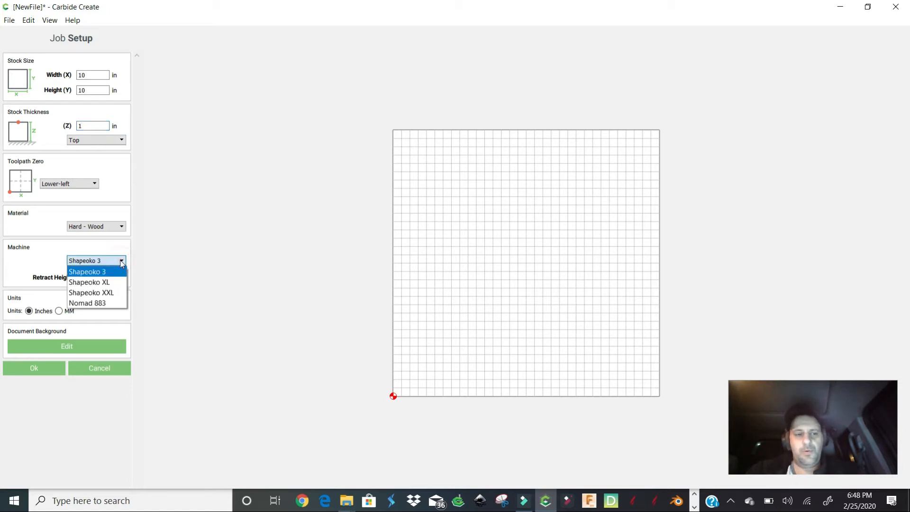
{"action": "mouse_move", "coordinate": [89, 283]}
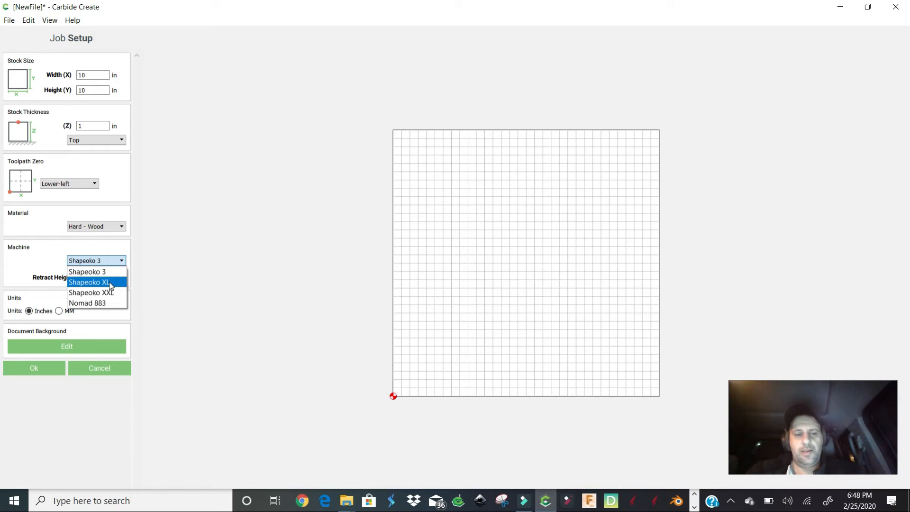
{"action": "left_click", "coordinate": [87, 272]}
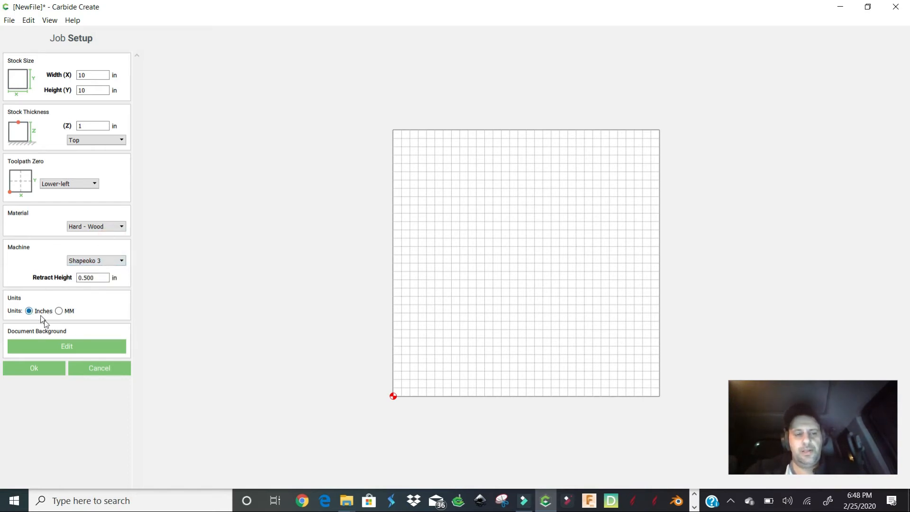
{"action": "left_click", "coordinate": [34, 368]}
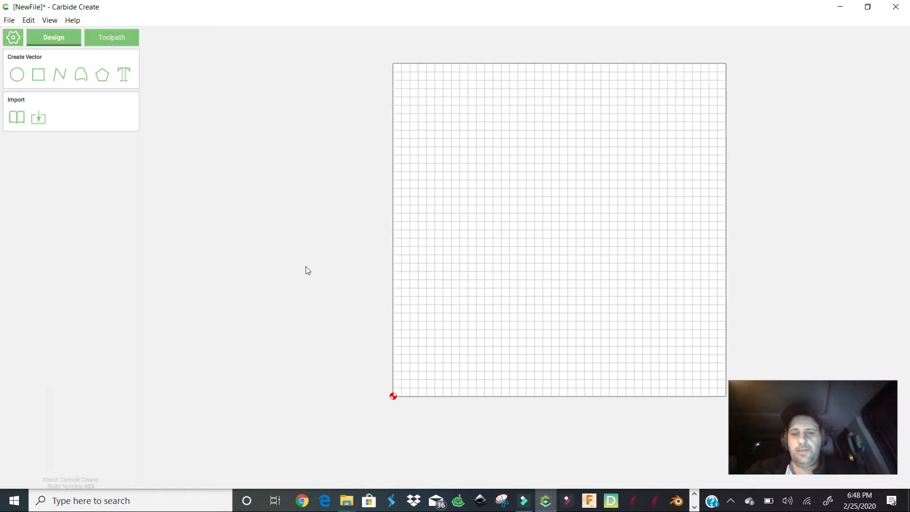
{"action": "mouse_move", "coordinate": [673, 273]}
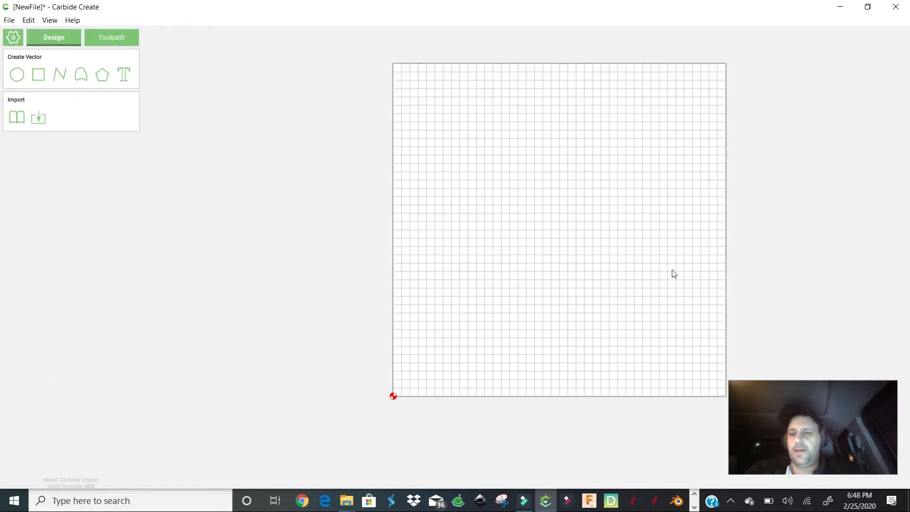
{"action": "mouse_move", "coordinate": [621, 128]}
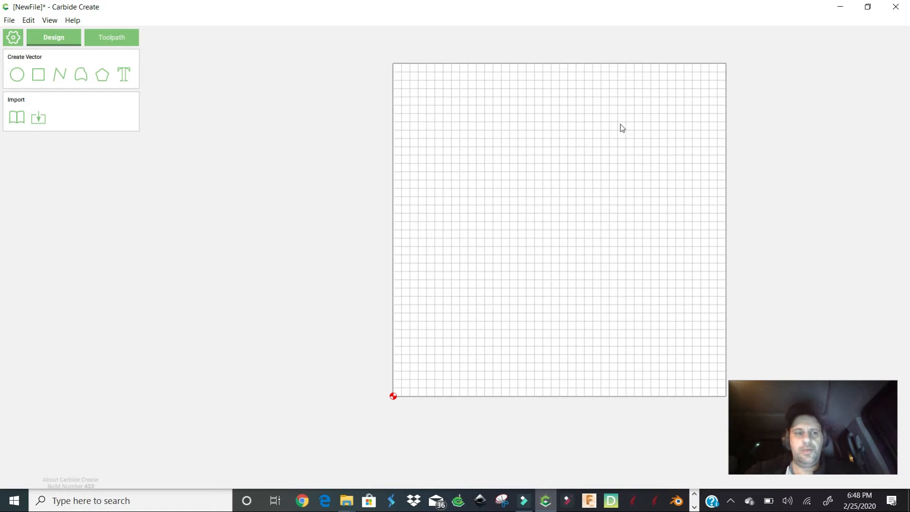
{"action": "mouse_move", "coordinate": [588, 167]}
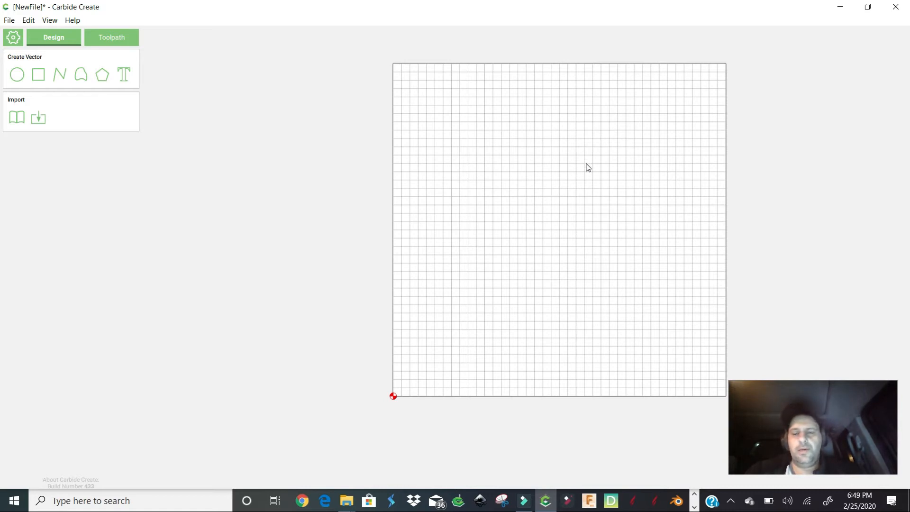
{"action": "mouse_move", "coordinate": [529, 169]}
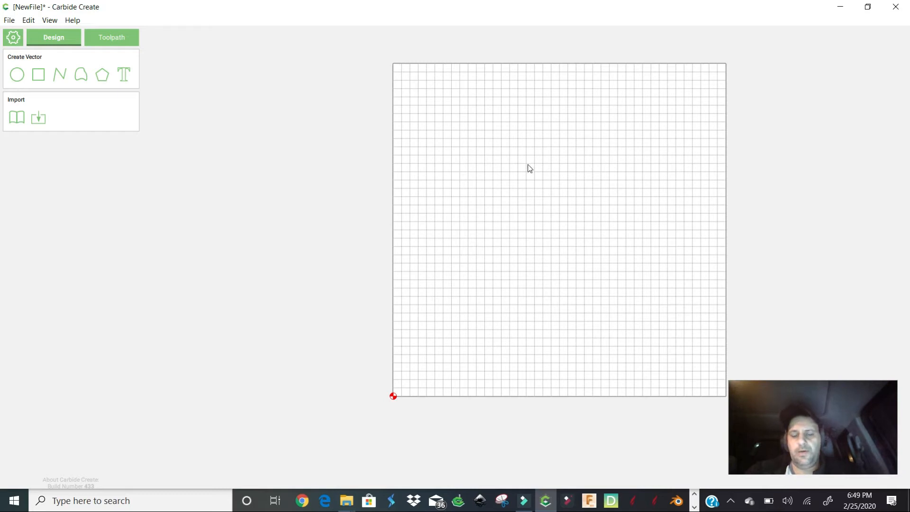
{"action": "mouse_move", "coordinate": [420, 464]}
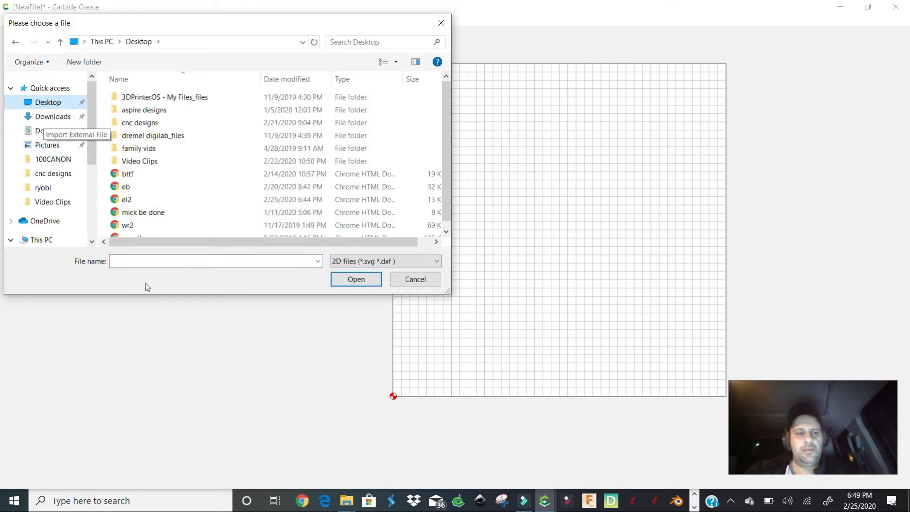
- Import the elephant SVG outline (2.384 × 2.274 in, 24 elements) onto the stock
{"action": "type", "text": "e"}
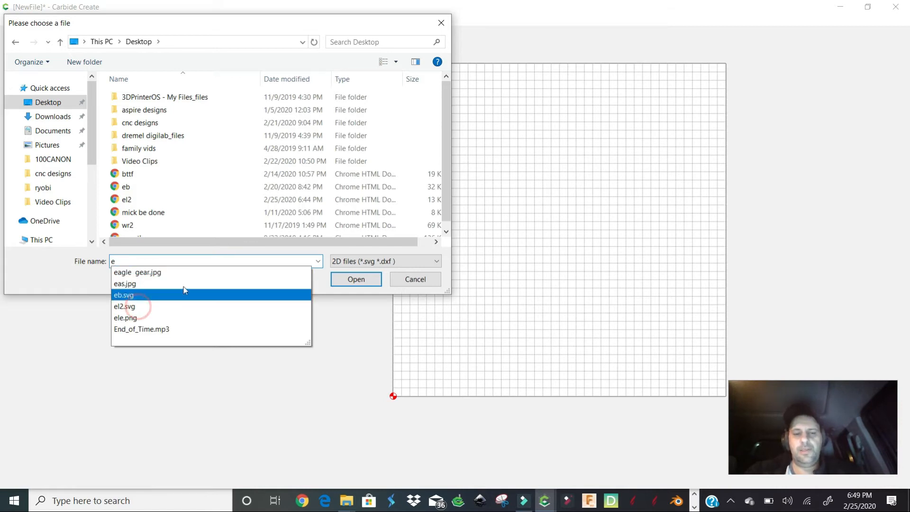
{"action": "left_click", "coordinate": [355, 278]}
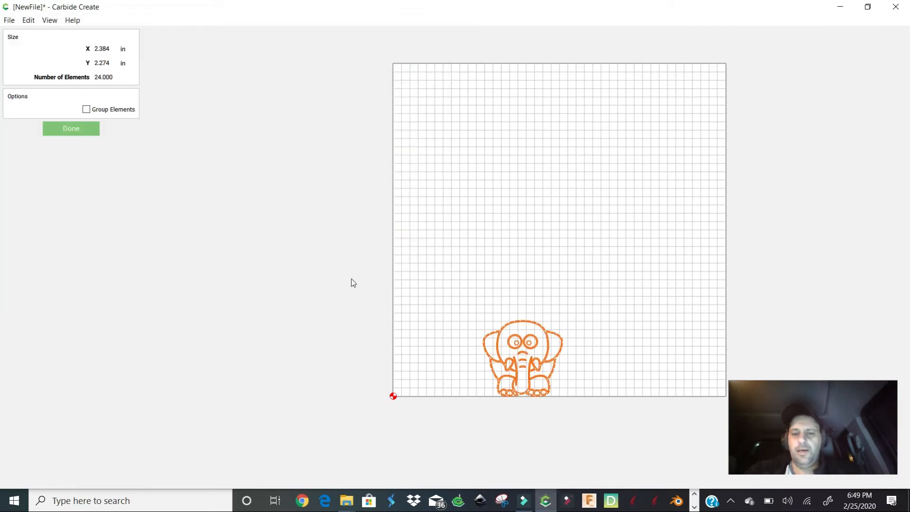
{"action": "mouse_move", "coordinate": [459, 307]}
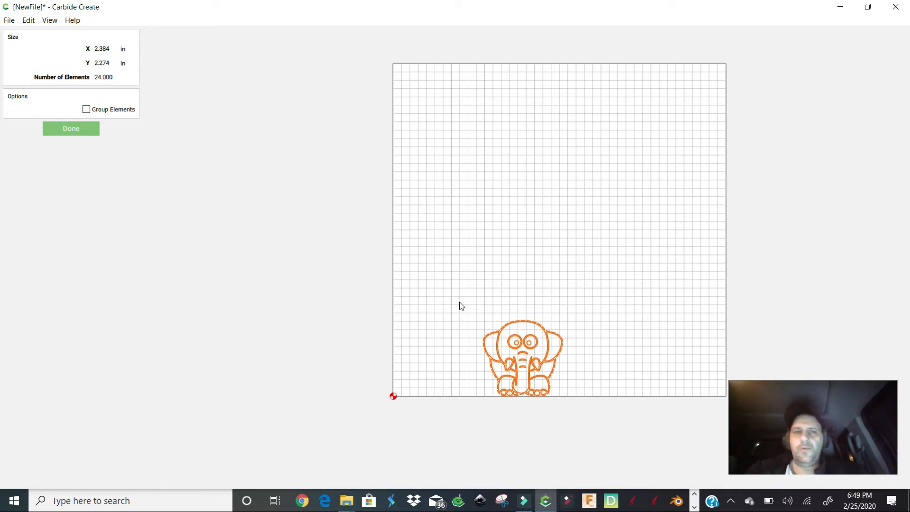
{"action": "mouse_move", "coordinate": [528, 324]}
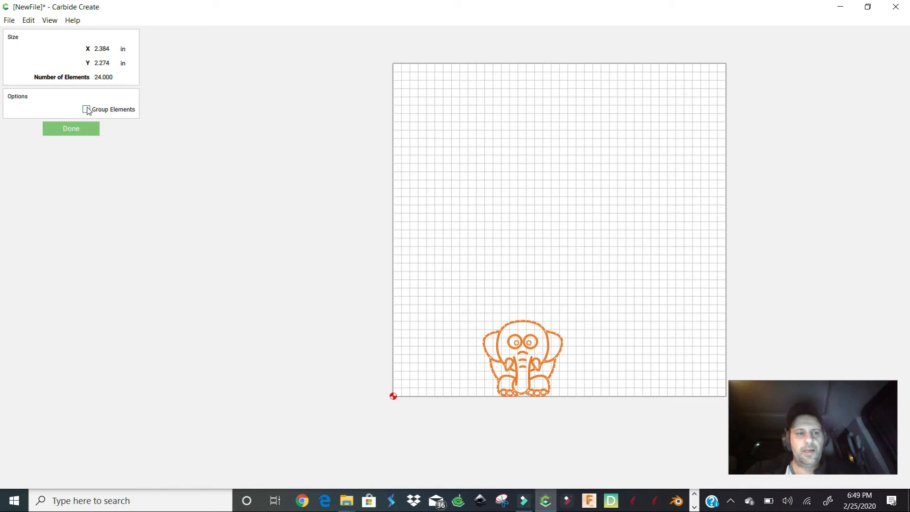
- Group the 24 elephant elements into one object
{"action": "left_click", "coordinate": [71, 128]}
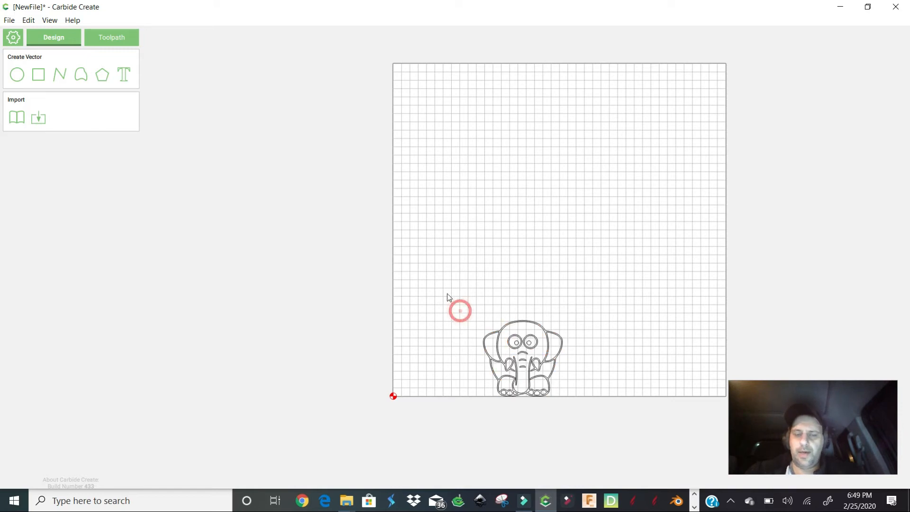
- Select the grouped elephant and drag it up off the bottom edge toward the stock centre
{"action": "left_click", "coordinate": [522, 358]}
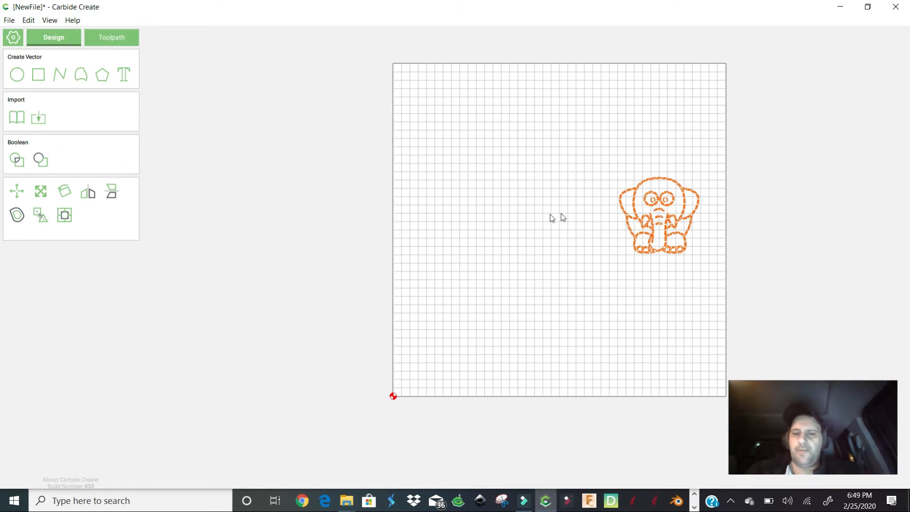
{"action": "mouse_move", "coordinate": [643, 211]}
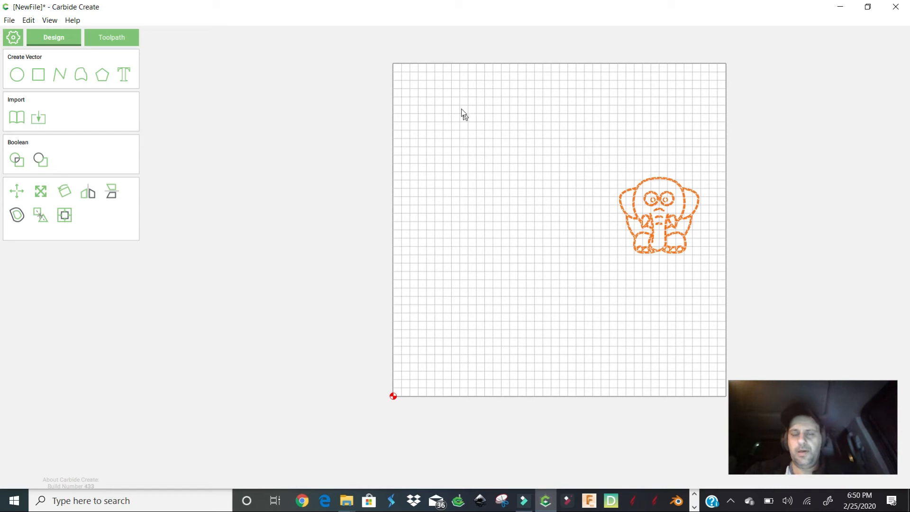
{"action": "mouse_move", "coordinate": [631, 435]}
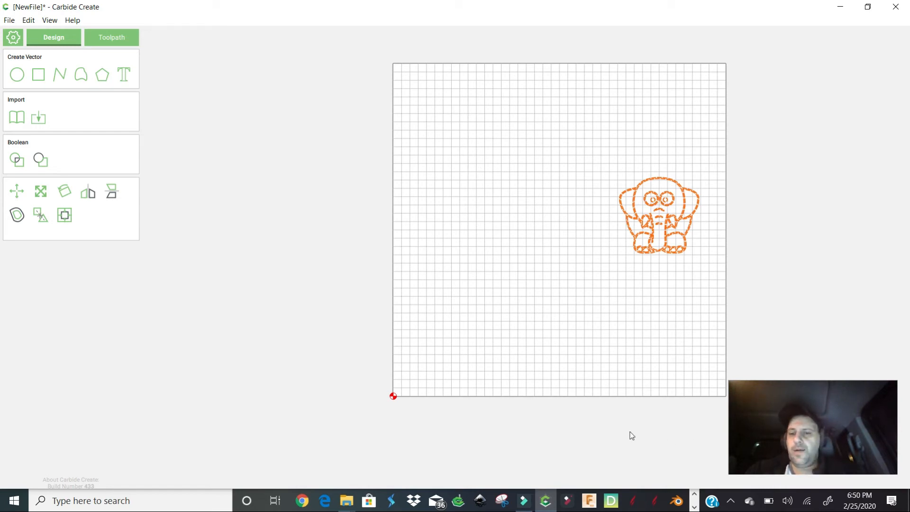
{"action": "mouse_move", "coordinate": [567, 206]}
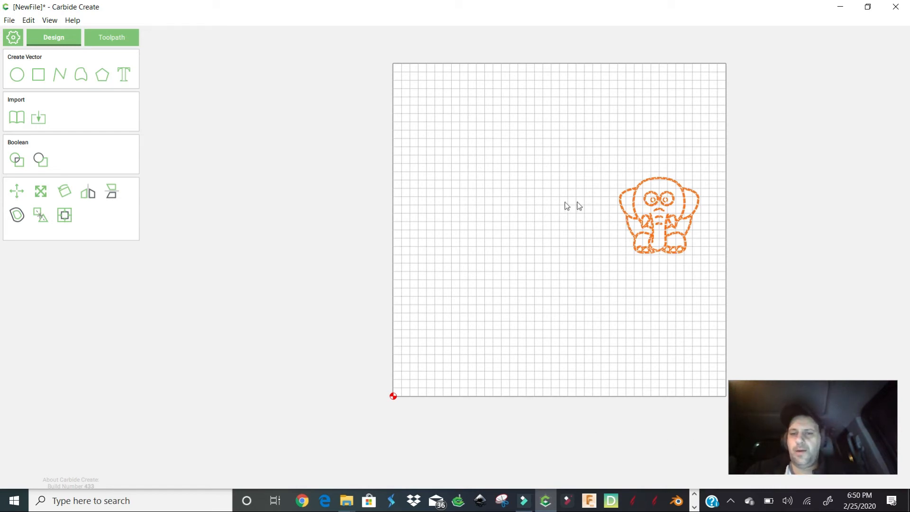
{"action": "mouse_move", "coordinate": [595, 160]}
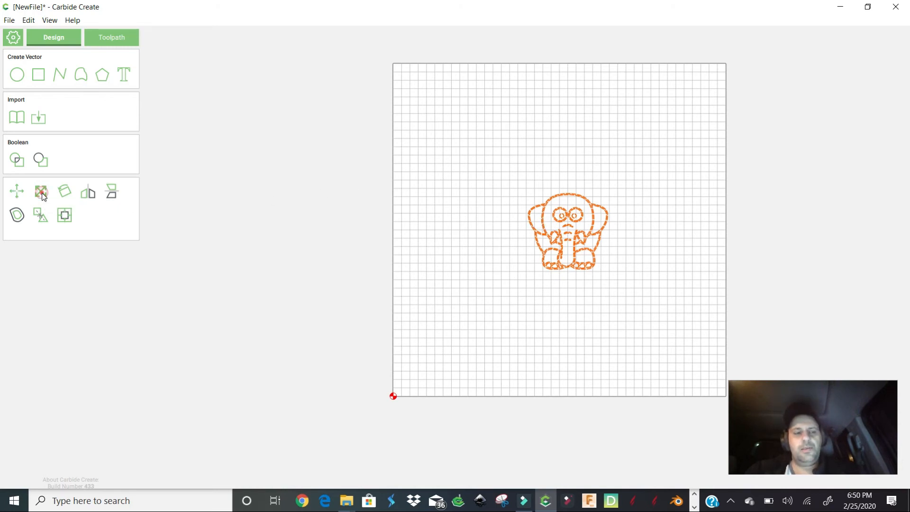
- Resize the elephant with width 8, enlarging it to about 8.4 × 8 in on the stock
{"action": "left_click", "coordinate": [41, 191]}
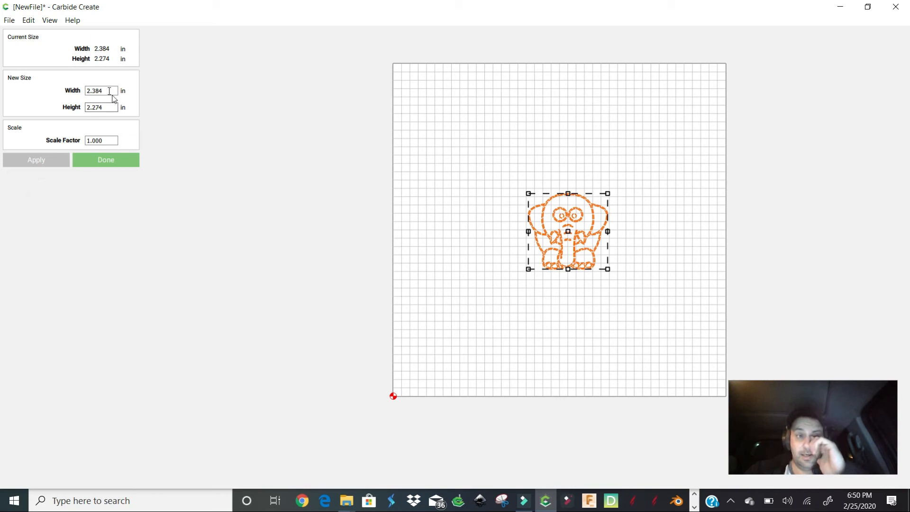
{"action": "triple_click", "coordinate": [101, 91]}
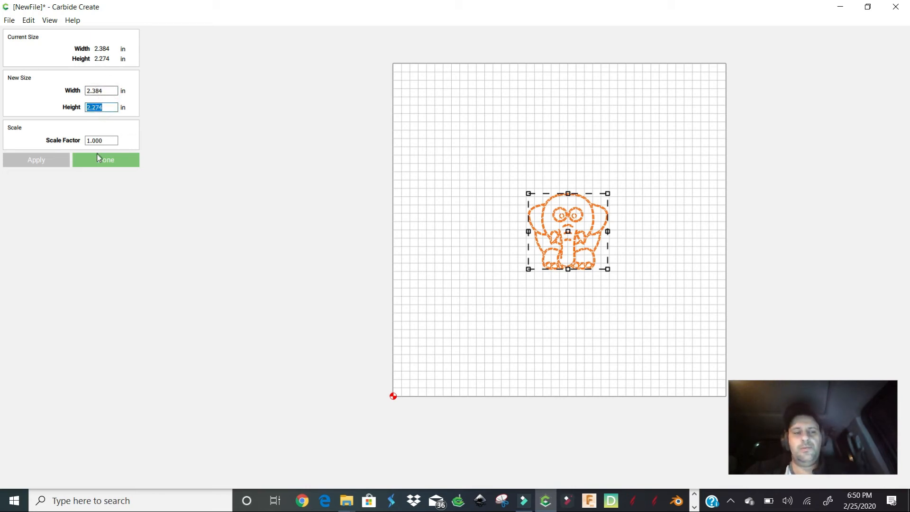
{"action": "mouse_move", "coordinate": [110, 139]}
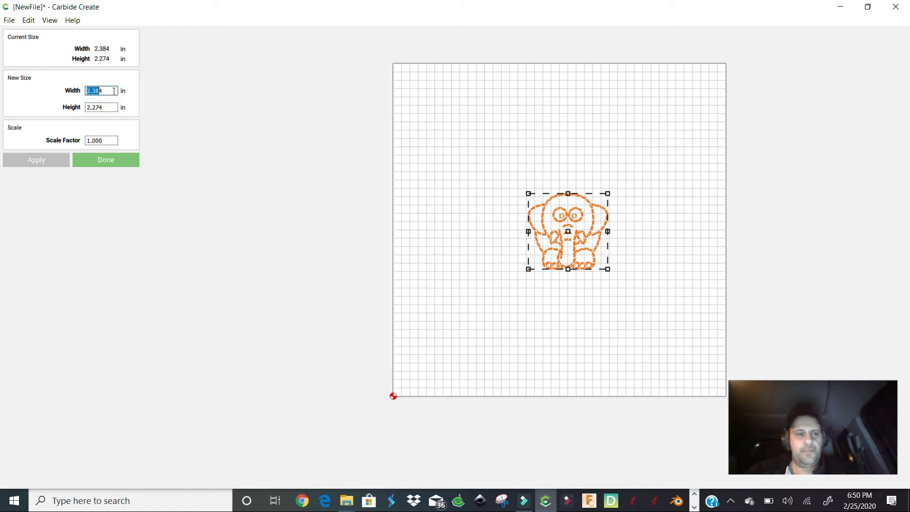
{"action": "type", "text": "8"}
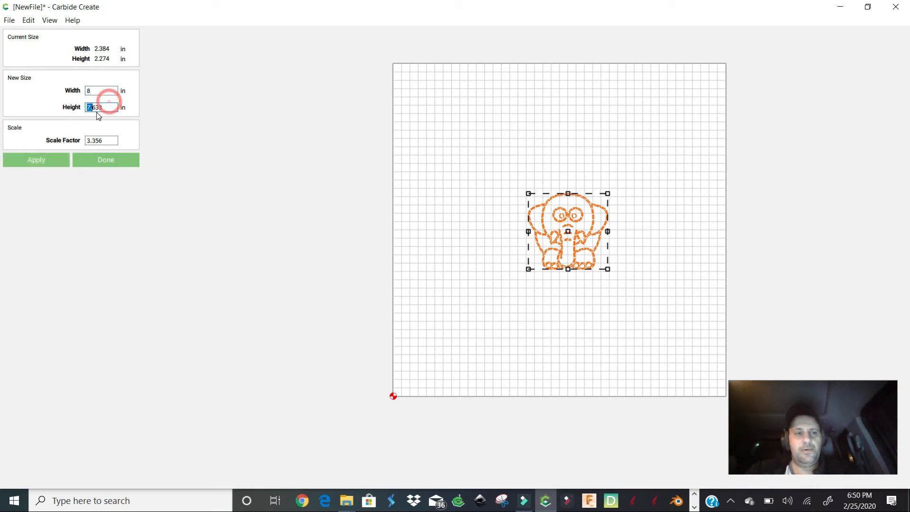
{"action": "type", "text": "8.001"}
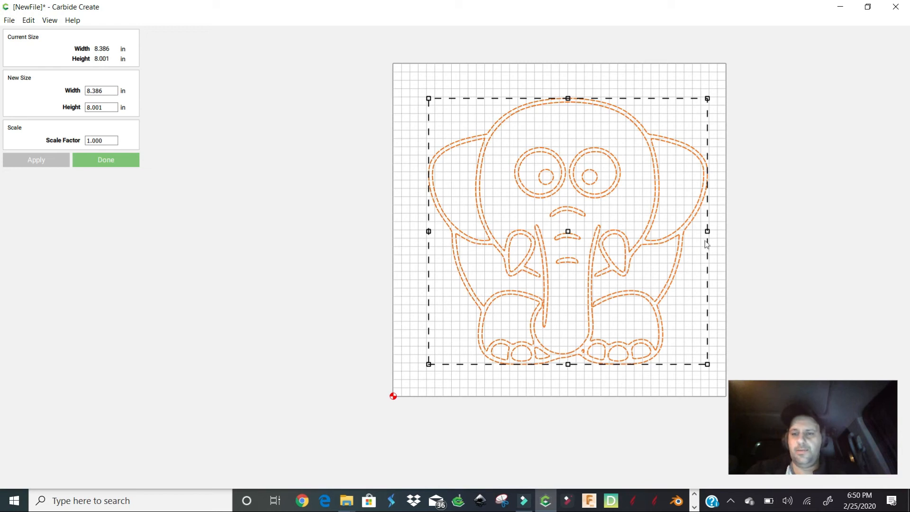
{"action": "mouse_move", "coordinate": [706, 231]}
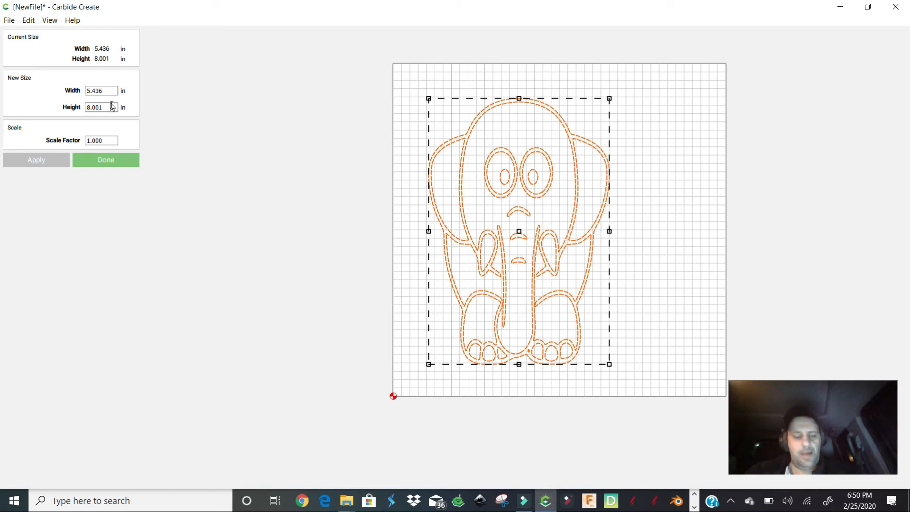
{"action": "left_click", "coordinate": [105, 160]}
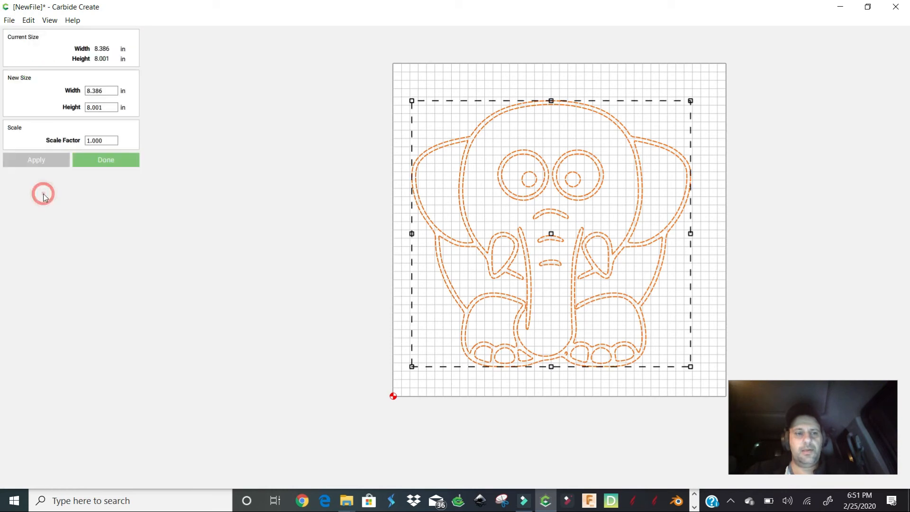
- Select the Resize height value so it can be replaced
{"action": "triple_click", "coordinate": [101, 107]}
{"action": "type", "text": "4"}
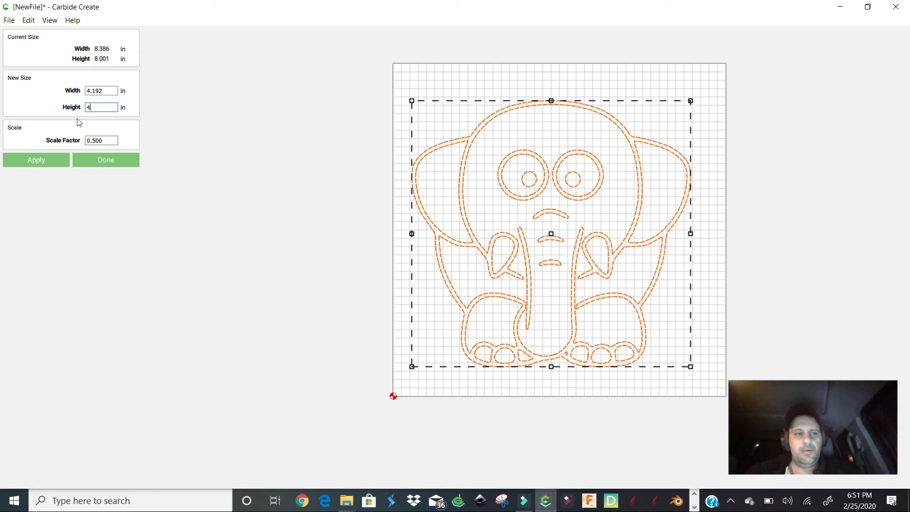
{"action": "mouse_move", "coordinate": [58, 169]}
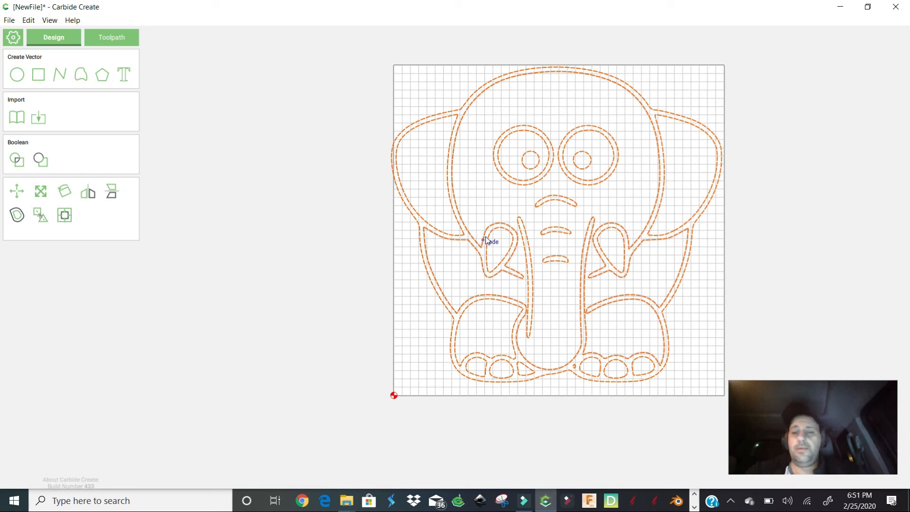
{"action": "mouse_move", "coordinate": [529, 196]}
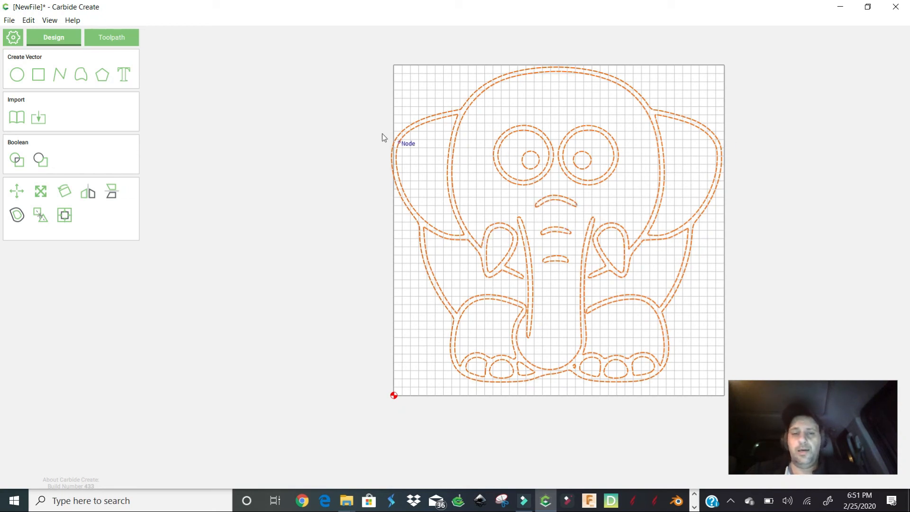
{"action": "mouse_move", "coordinate": [408, 137]}
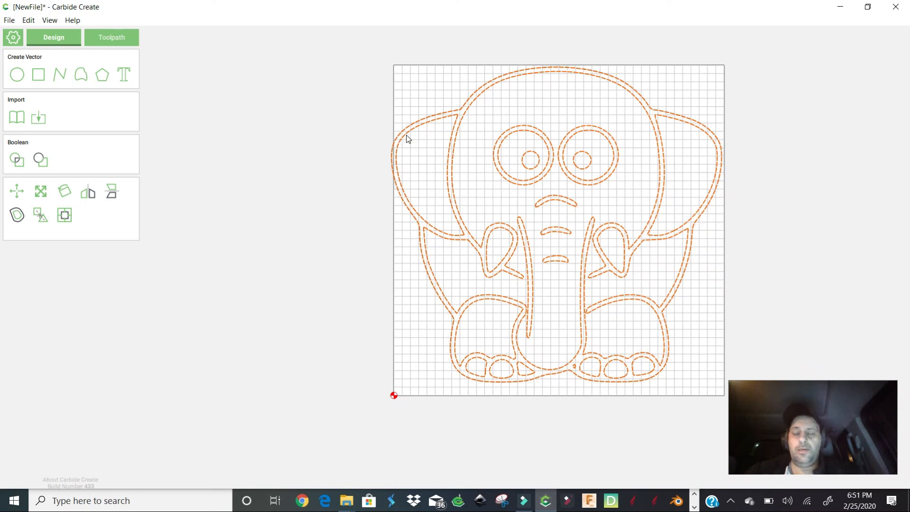
{"action": "mouse_move", "coordinate": [463, 115]}
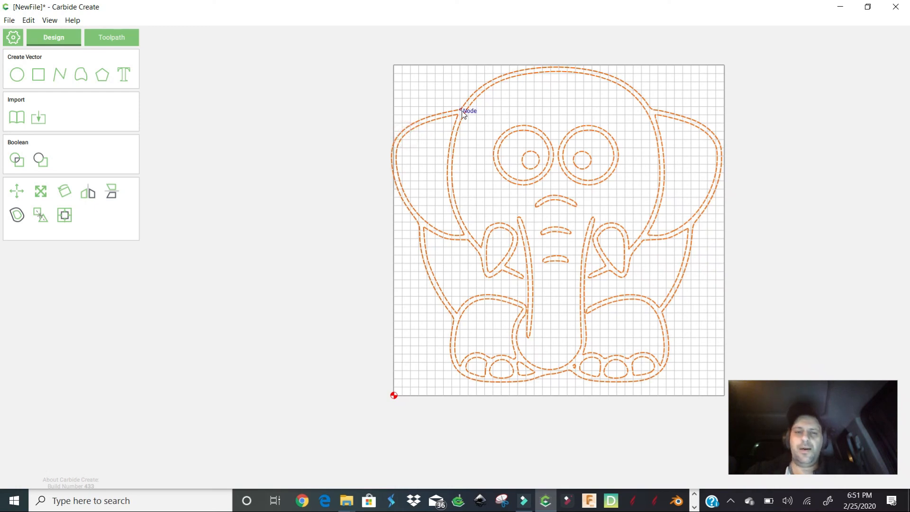
{"action": "mouse_move", "coordinate": [420, 324]}
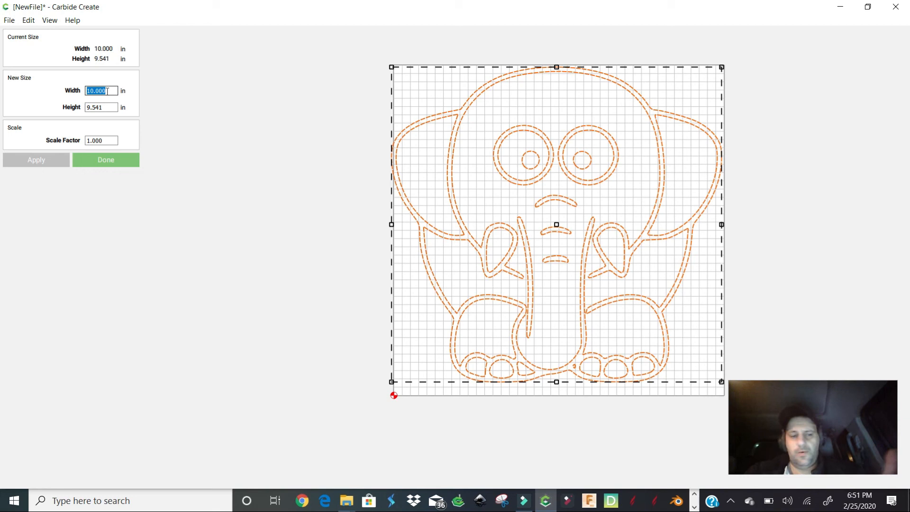
{"action": "mouse_move", "coordinate": [113, 100]}
{"action": "type", "text": "6.000"}
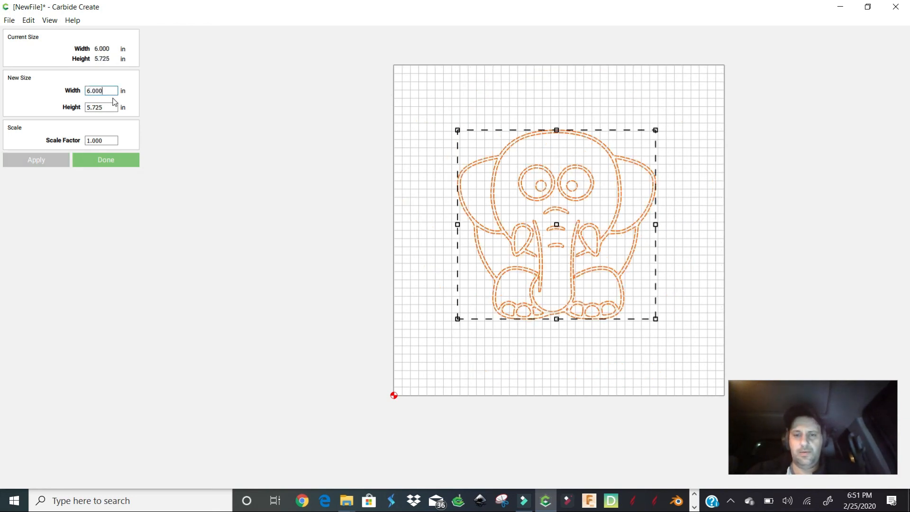
- Finish resizing with the elephant at 6 × 5.725 in centered on the stock
{"action": "left_click", "coordinate": [105, 162]}
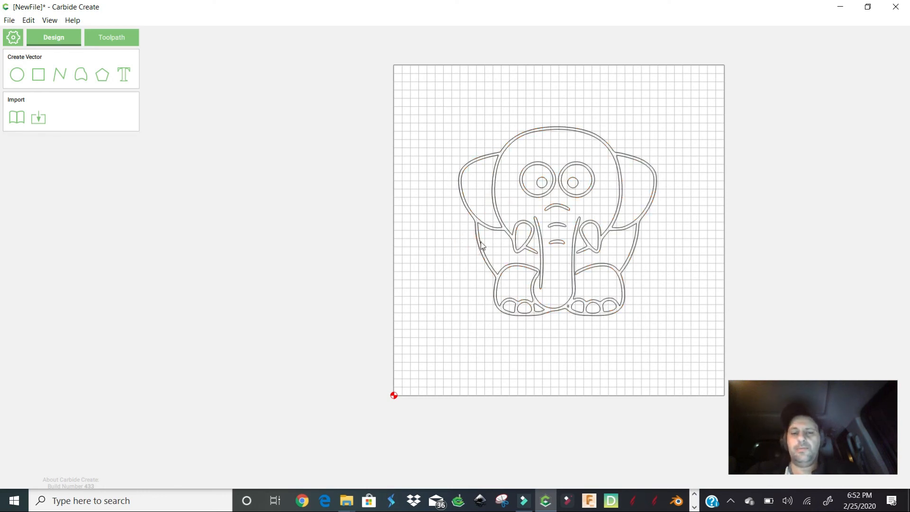
- Select the 6 × 5.725 in elephant on the canvas again
{"action": "left_click", "coordinate": [479, 241]}
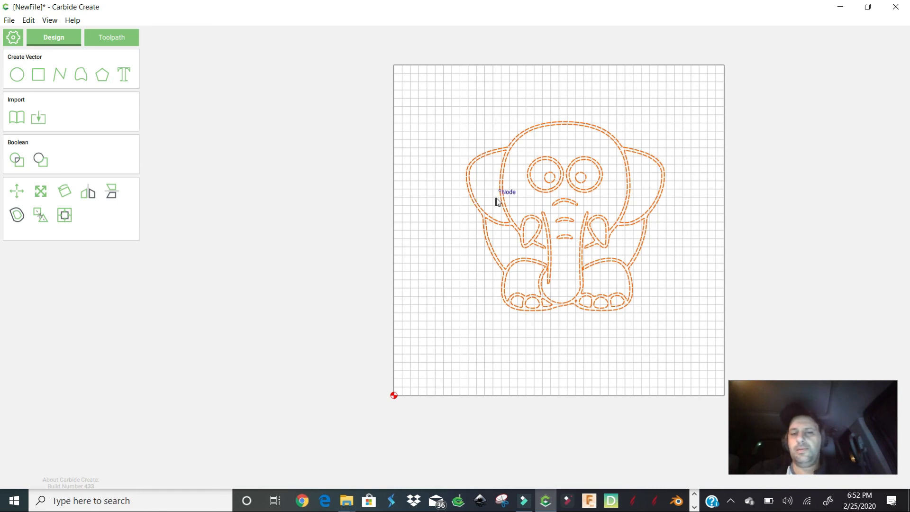
{"action": "mouse_move", "coordinate": [494, 202]}
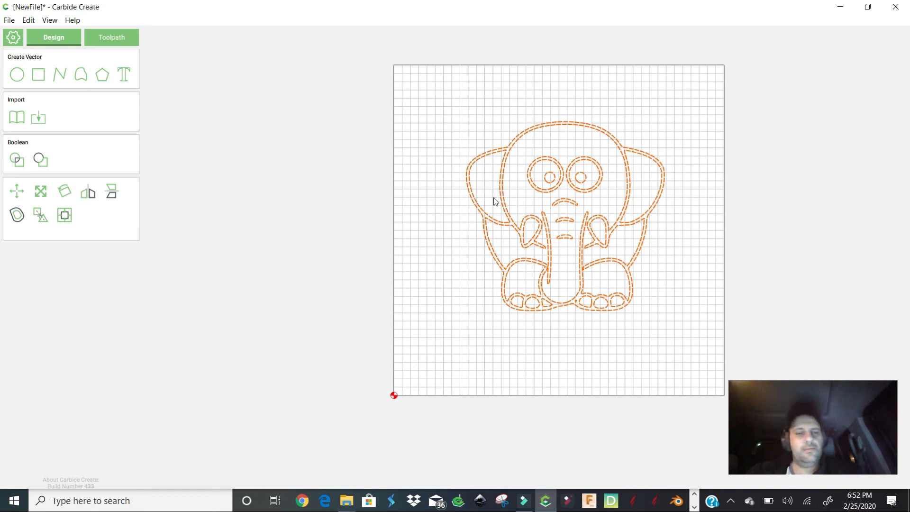